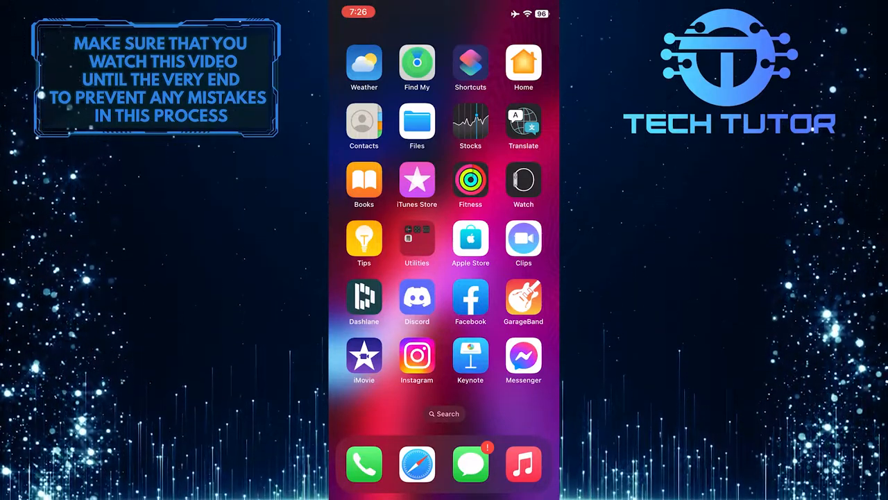
Launch Facebook from the Home Screen so the news feed appears.
click(470, 297)
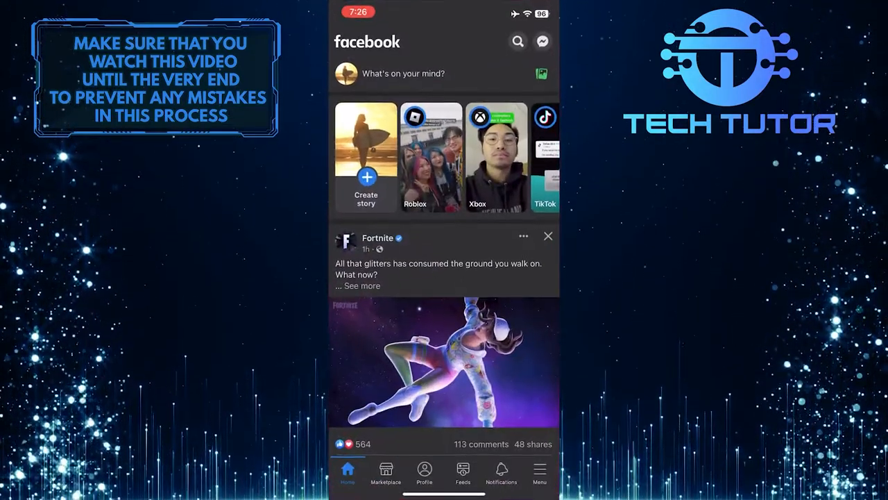
click(501, 472)
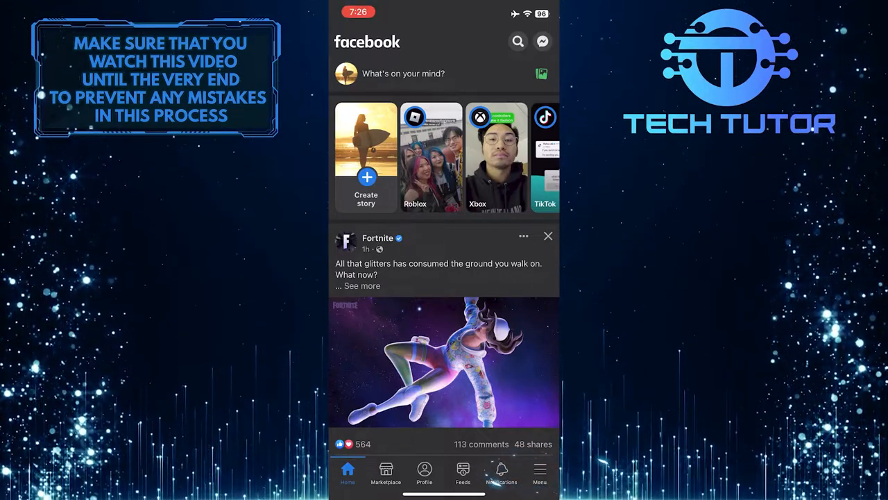
Go through the Menu to the profile's About page listing Basic info with gender Female.
click(538, 472)
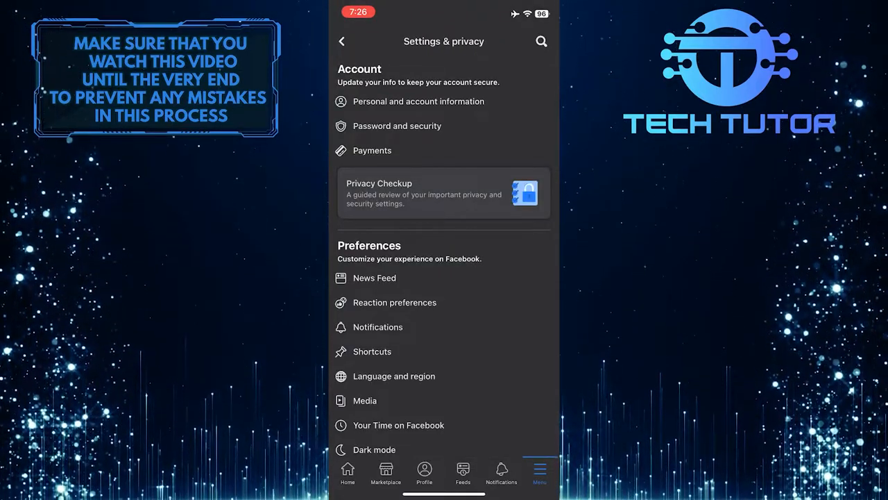
scroll(down, 3)
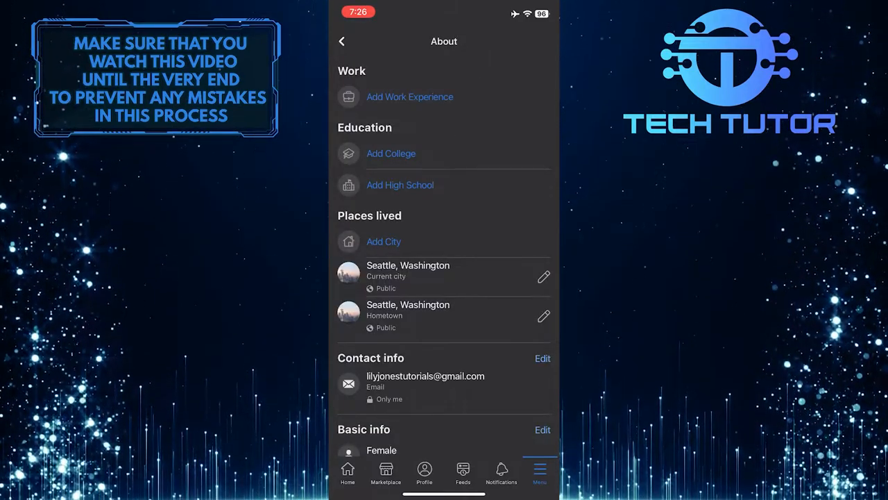
Begin editing Basic info, reaching the Edit profile form with gender set to Female.
scroll(down, 3)
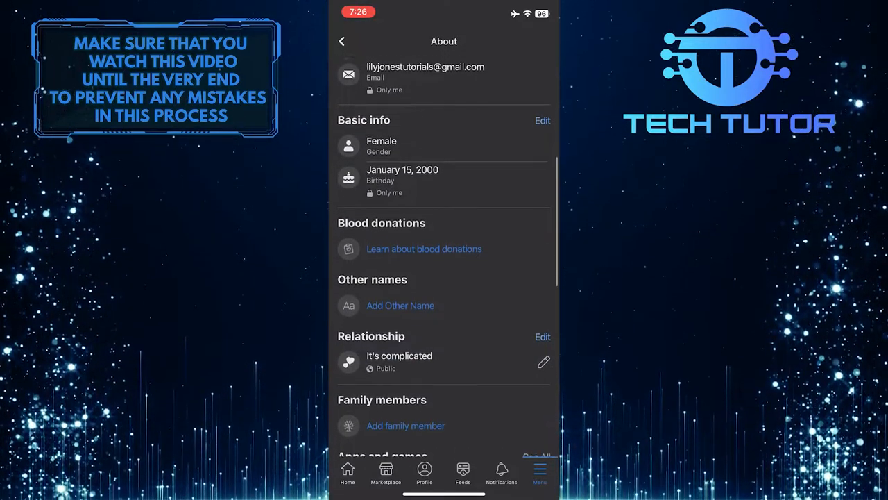
scroll(up, 3)
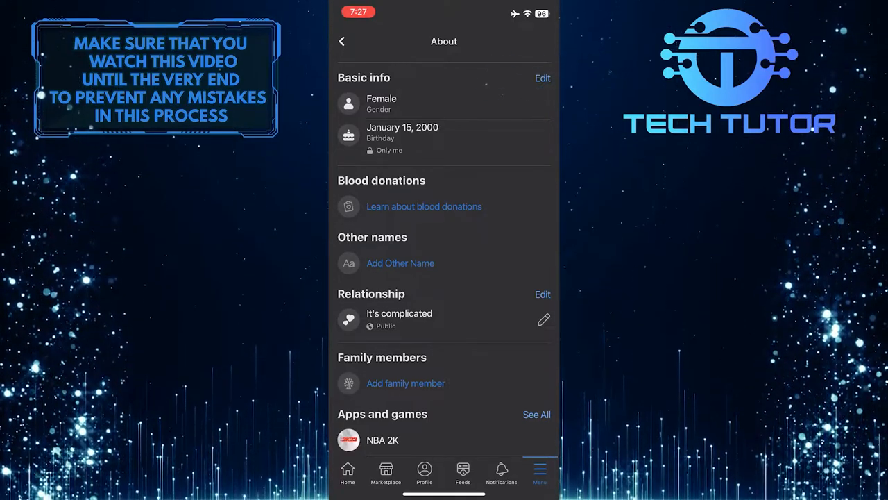
click(541, 78)
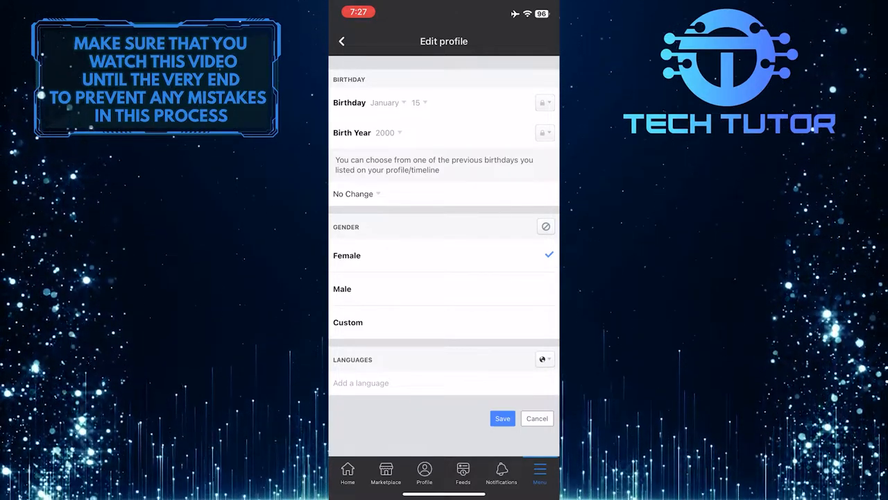
Choose Male as the gender, trying Custom briefly, leaving Male checked but unsaved.
click(341, 289)
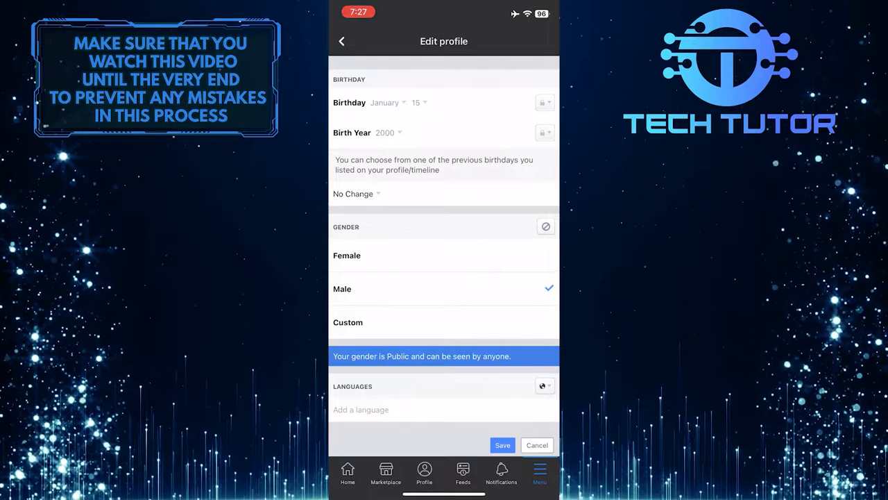
click(348, 322)
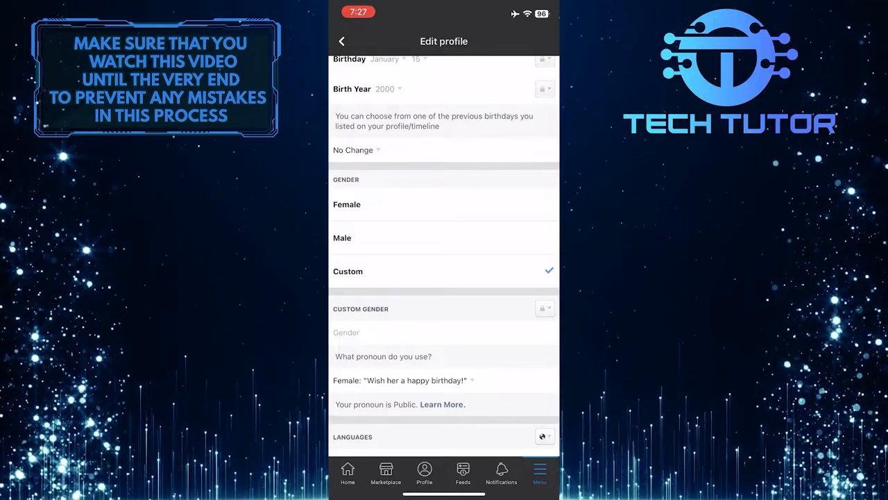
click(342, 237)
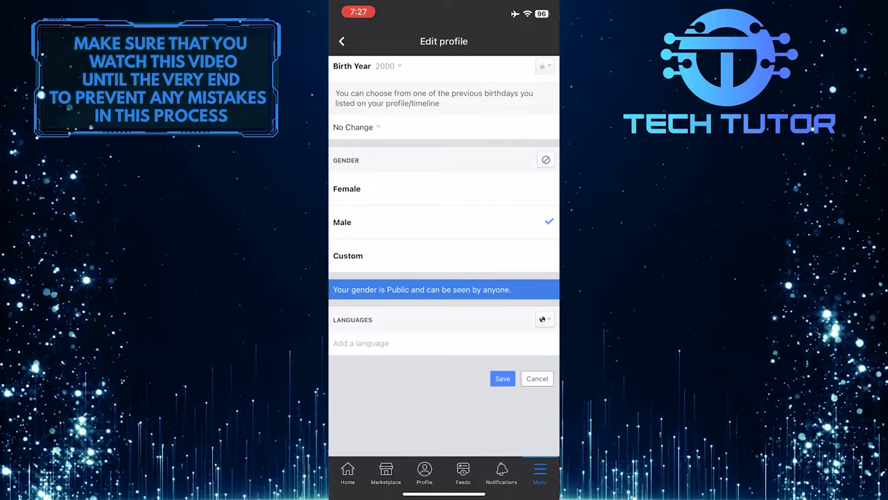
click(547, 160)
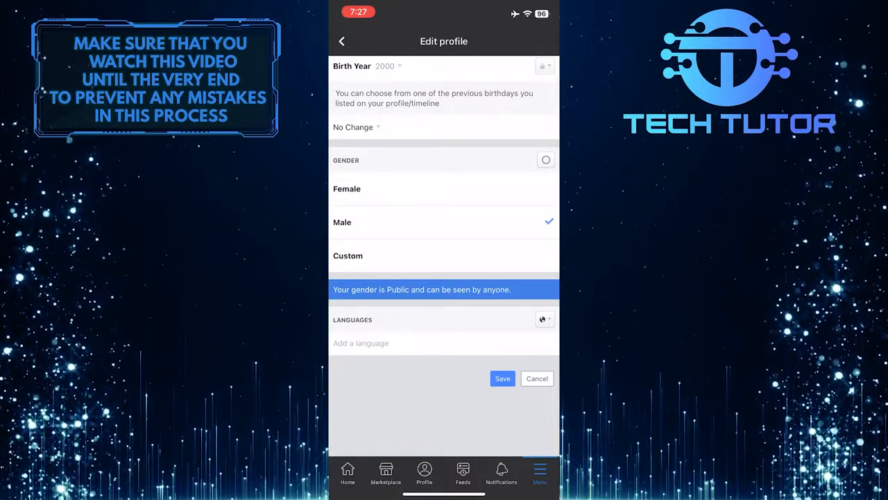
Save the gender change and confirm About's Basic info now lists Male.
click(503, 378)
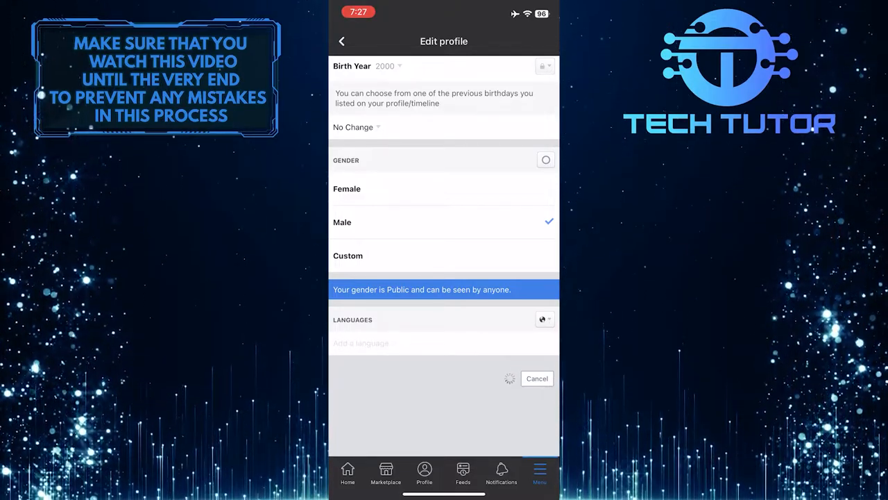
click(537, 378)
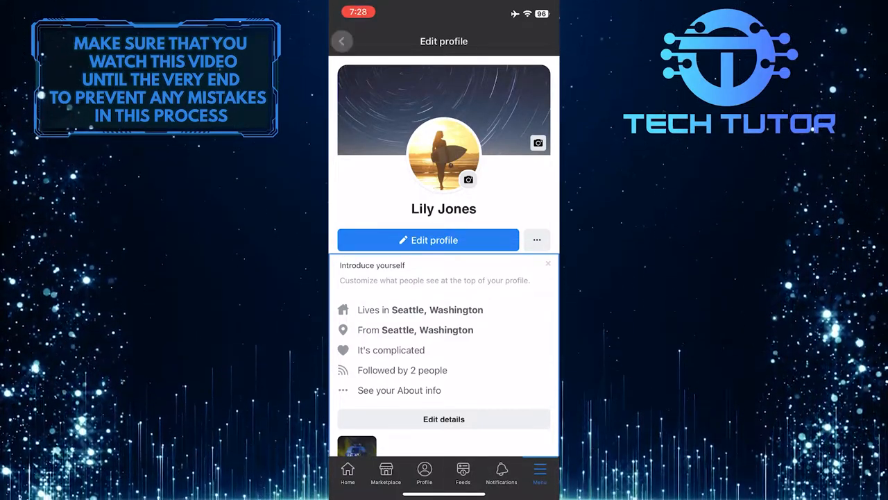
click(399, 389)
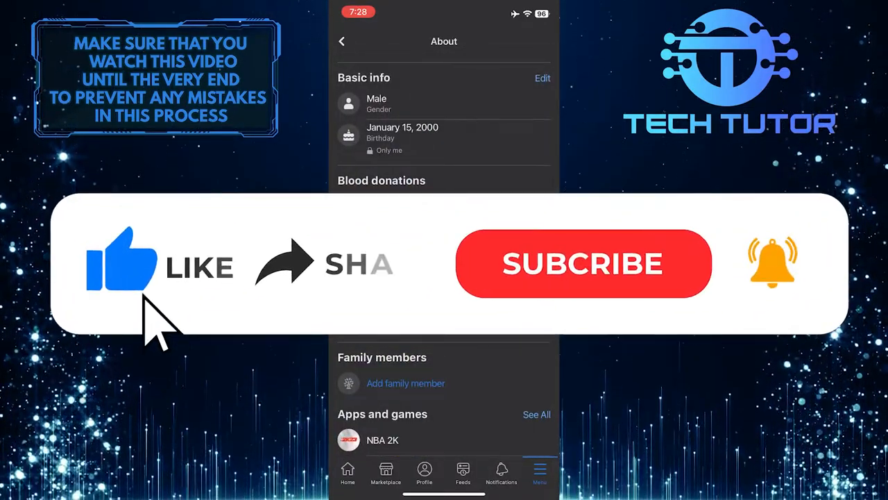